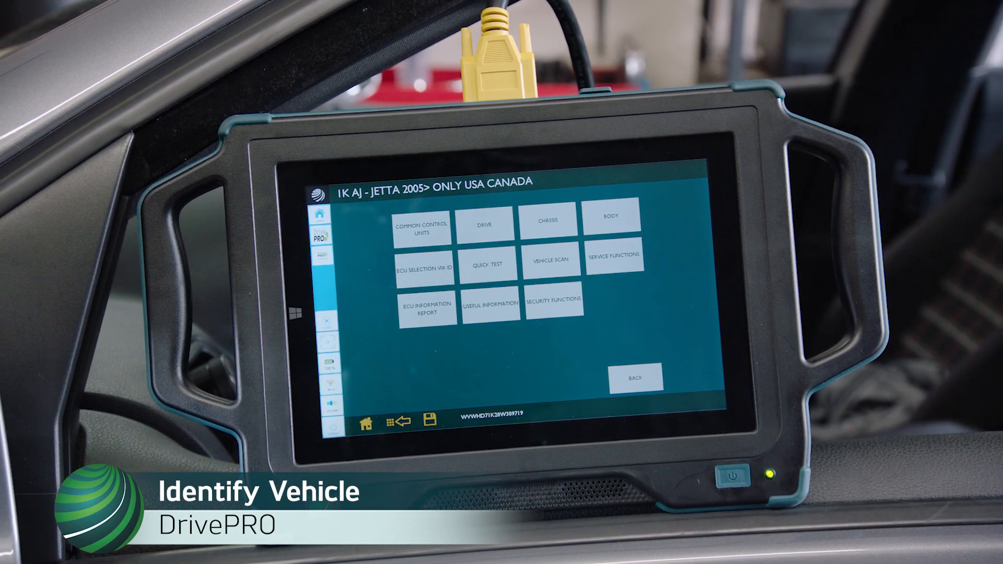
Navigate the Jetta from DRIVE into (01) Engine Electronics and its Dynamic Requests screen.
left_click(485, 225)
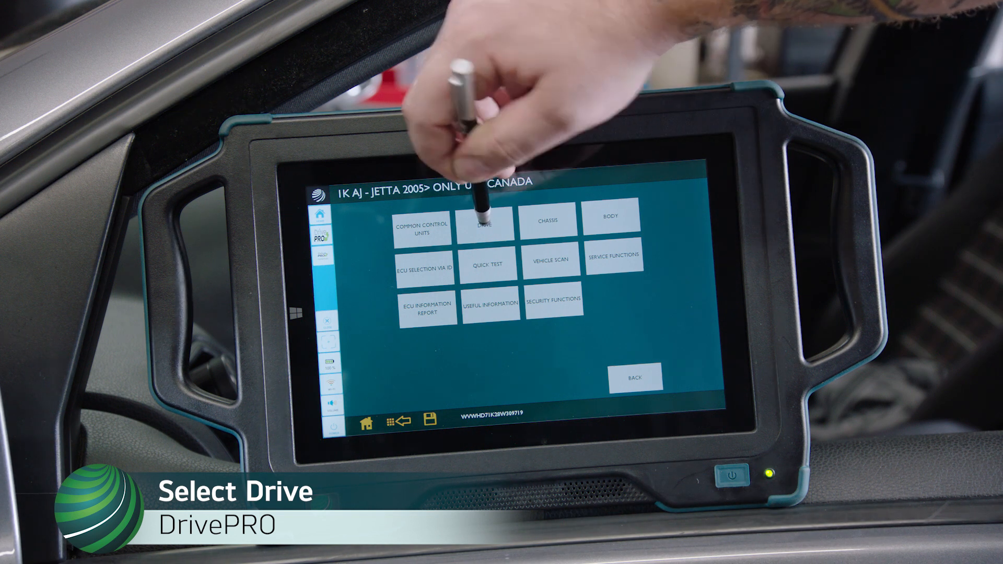
left_click(488, 224)
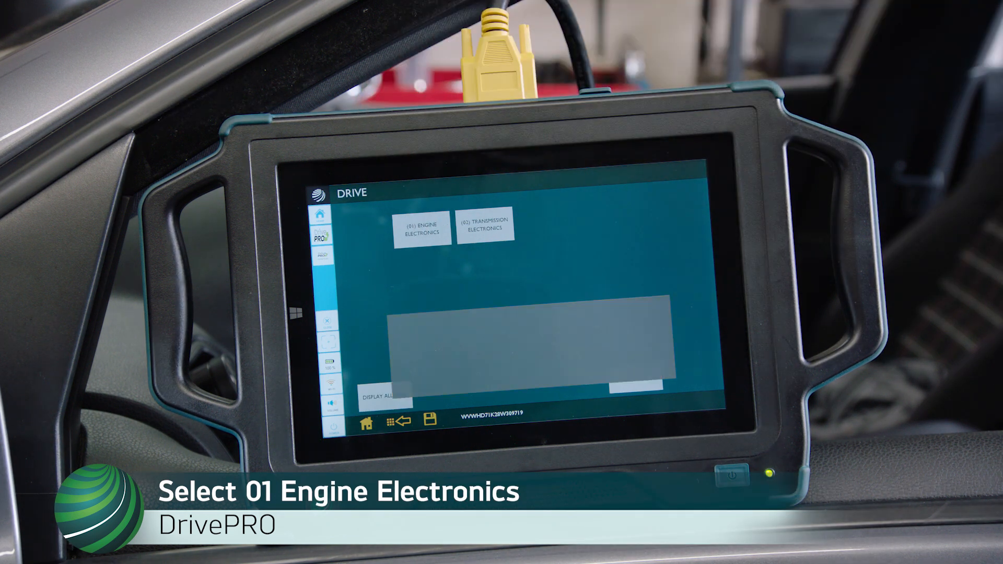
left_click(423, 229)
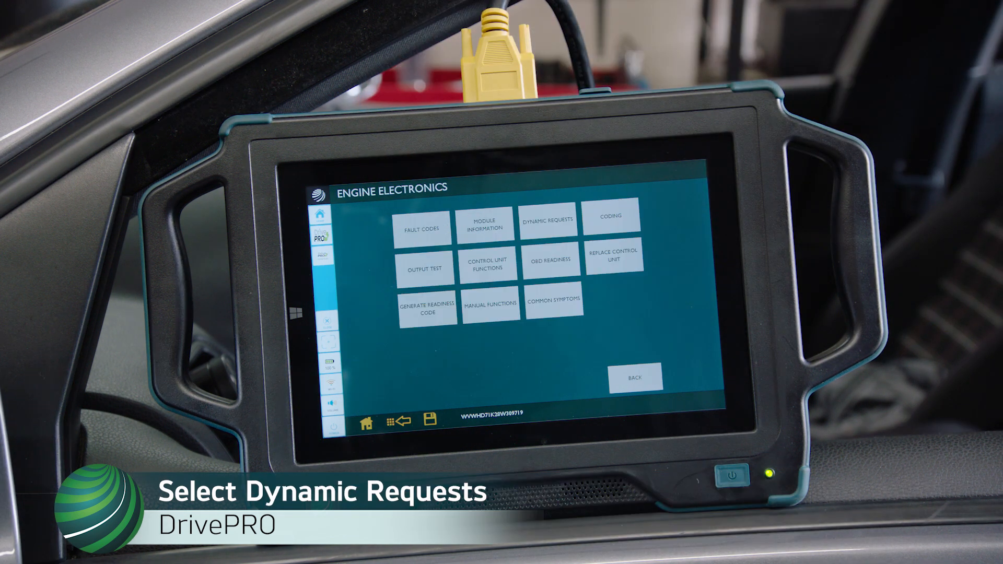
left_click(546, 217)
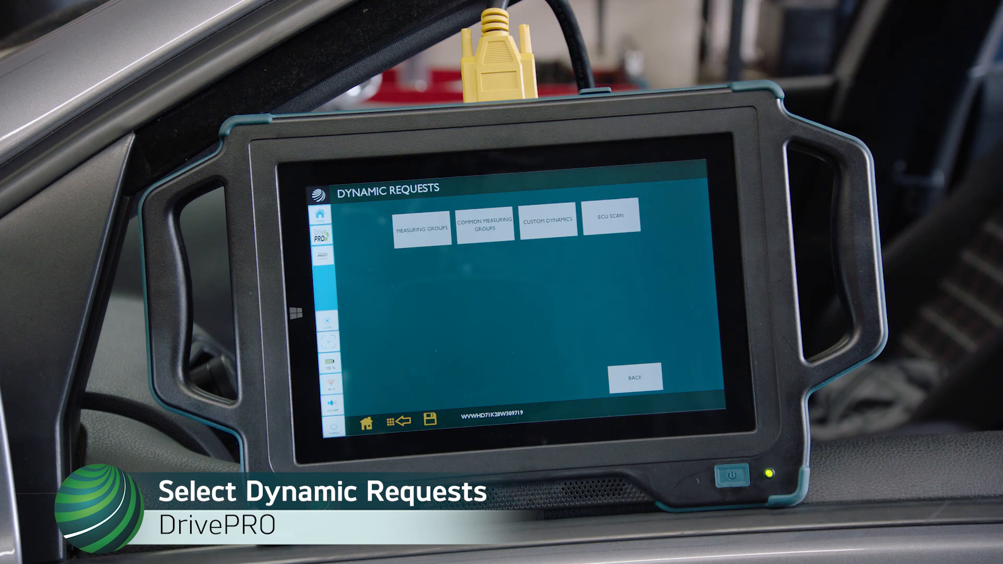
left_click(422, 223)
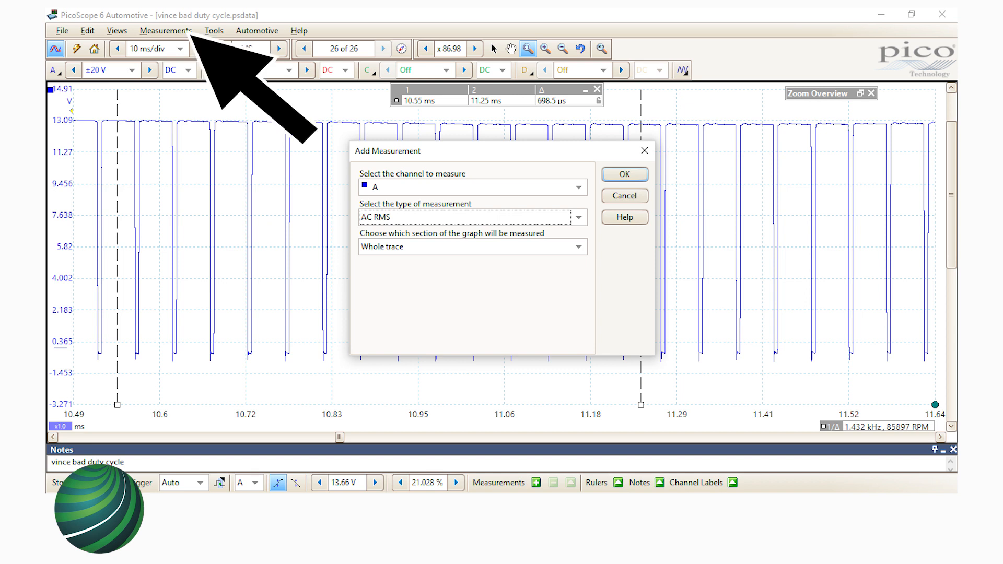
Add a channel A Duty Cycle measurement between rulers, reading 89.22 %.
left_click(472, 217)
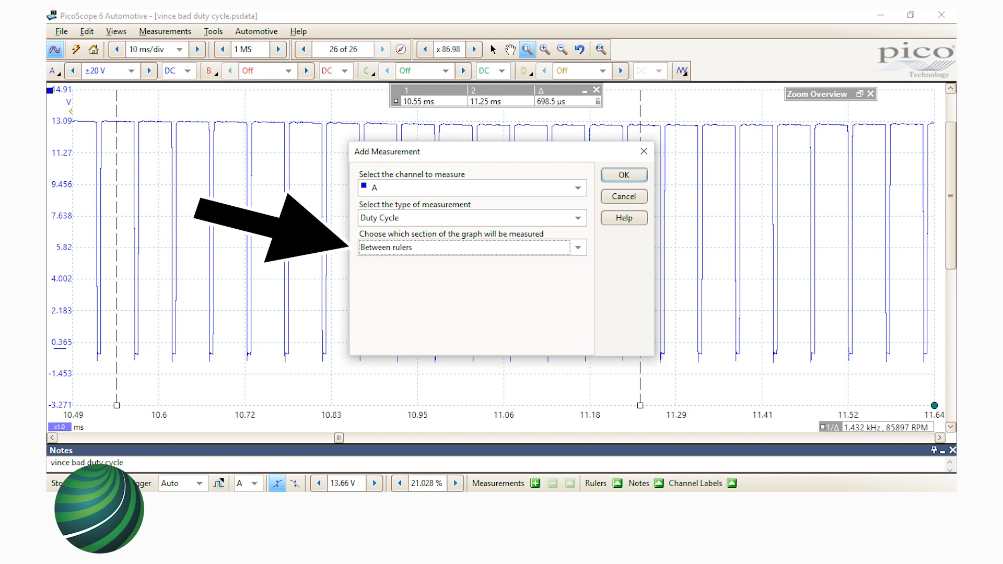
left_click(621, 175)
type("GTI")
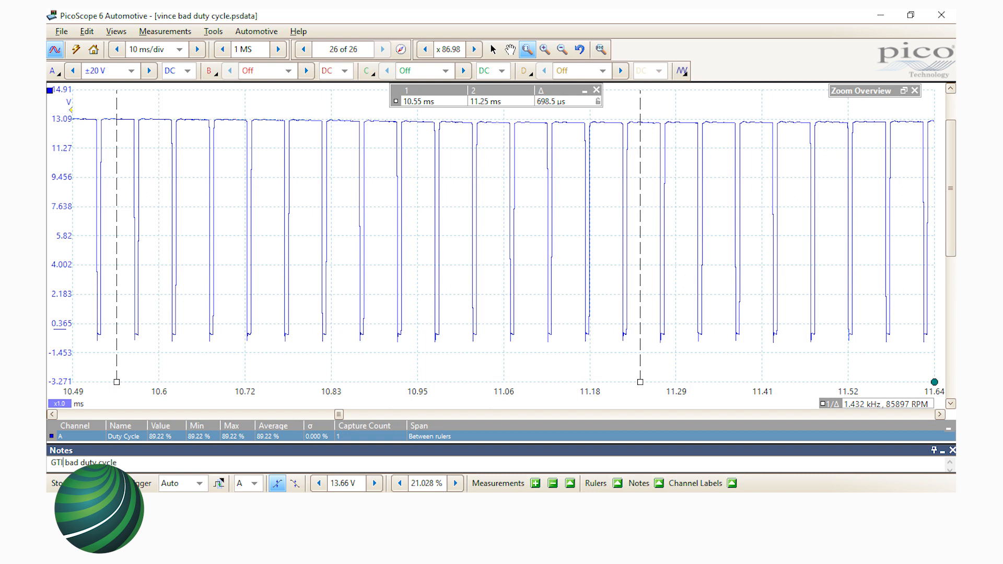